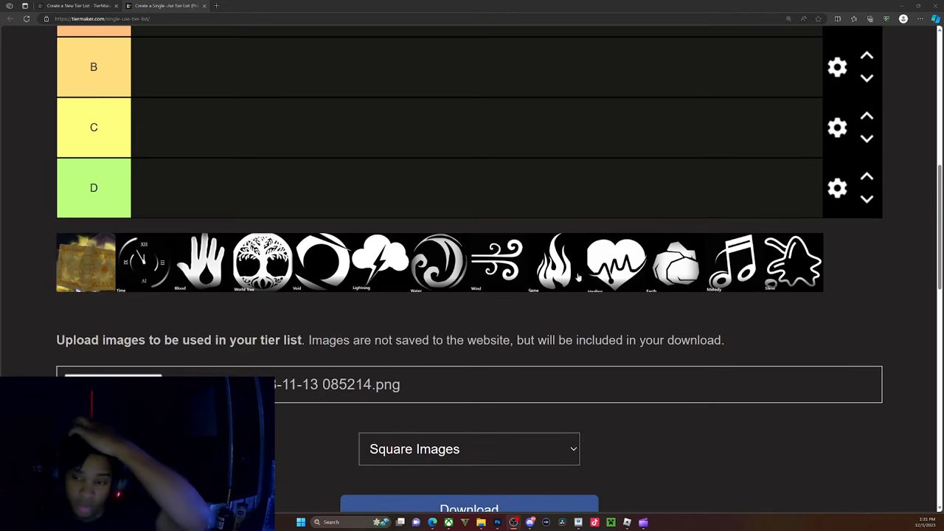
Place the heart and splash icons side by side in the D row.
drag(617, 263, 161, 188)
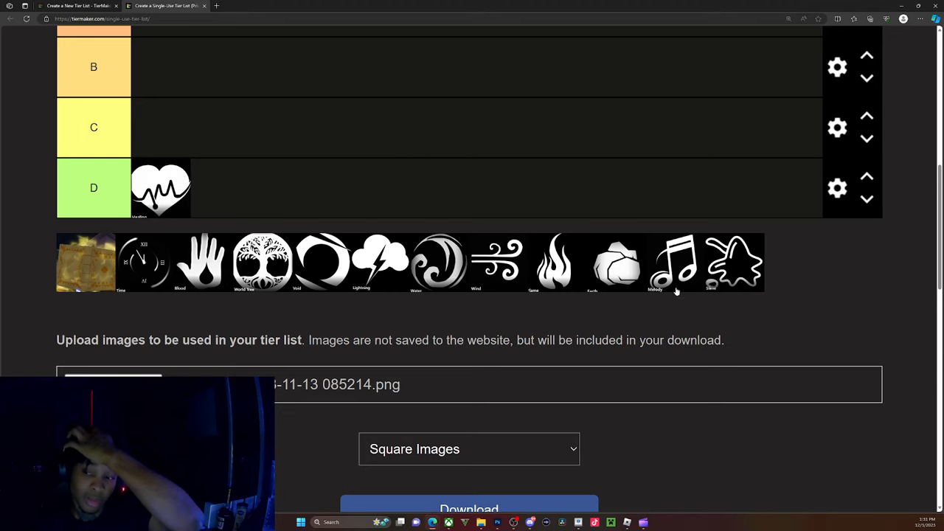
drag(617, 263, 221, 189)
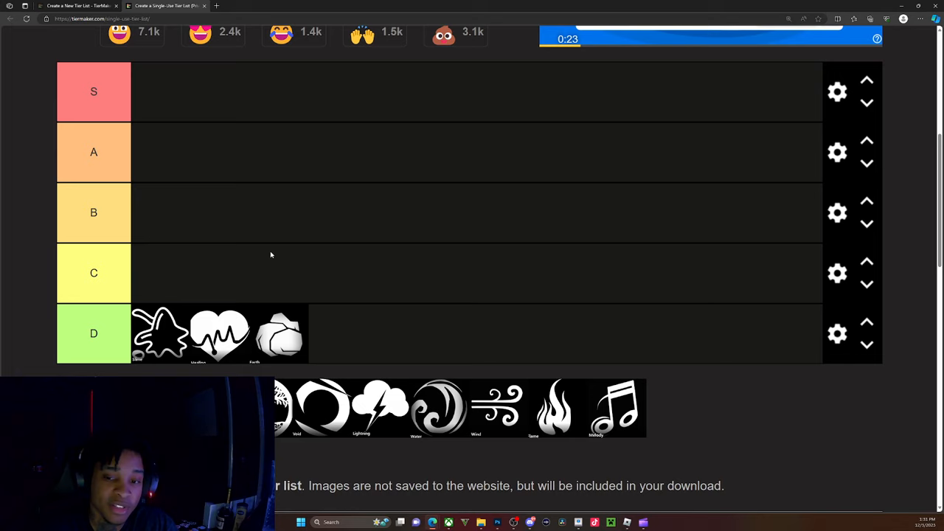
mouse_move(853, 238)
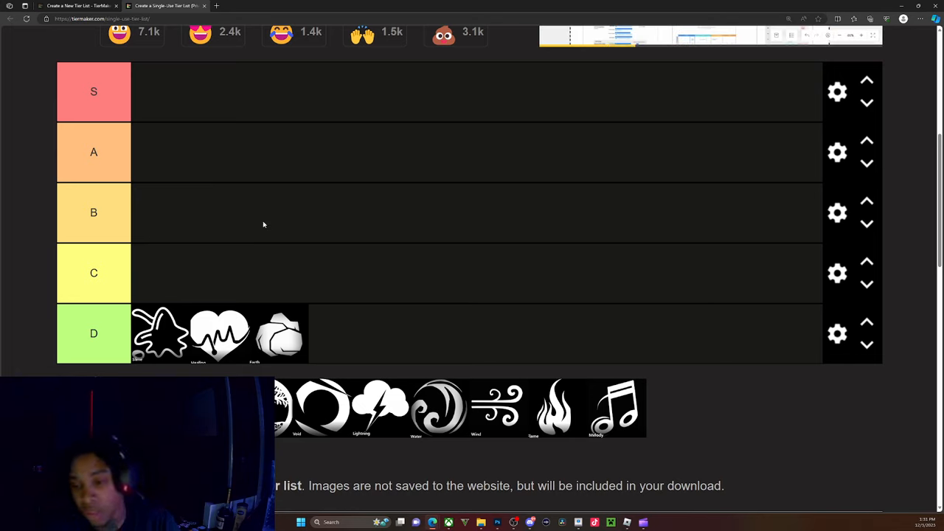
Place the music note icon in the D row after the rock icon.
drag(616, 410, 339, 332)
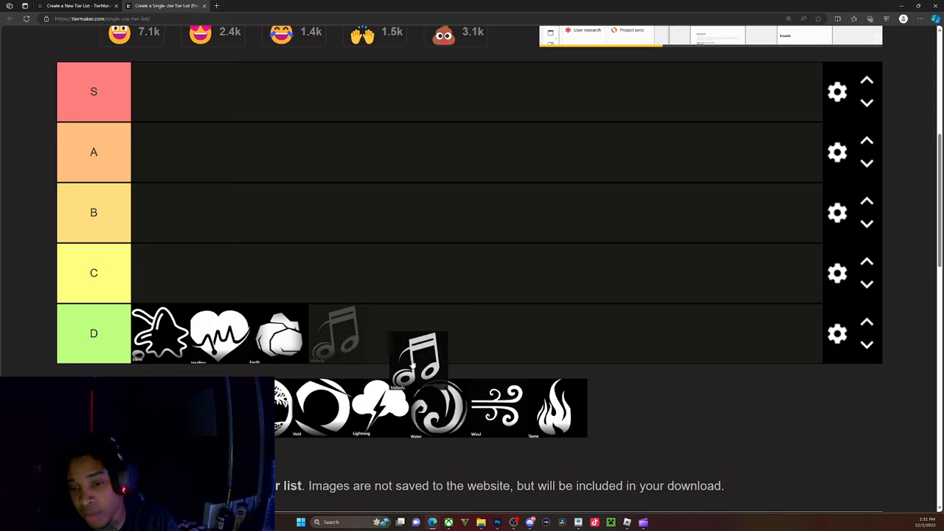
drag(418, 362, 338, 333)
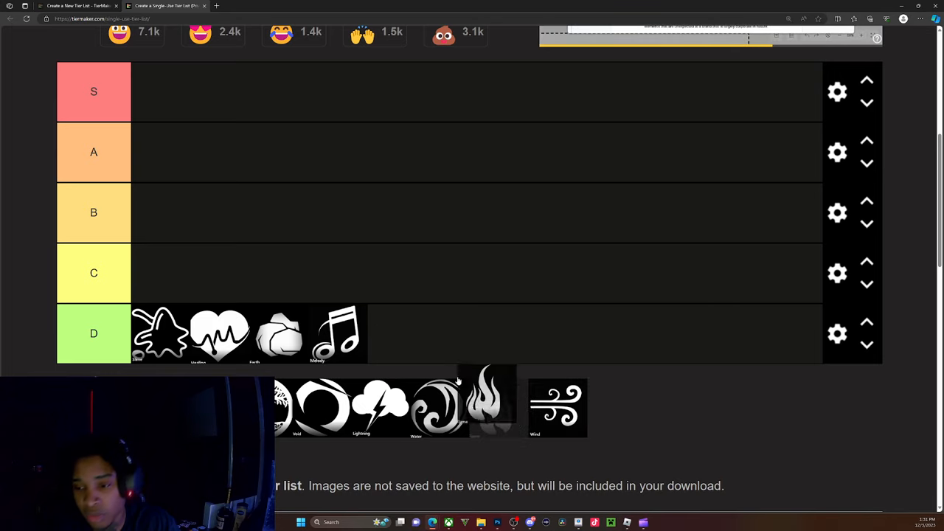
Rank the fire icon in S and the water swirl and lightning cloud icons in A.
drag(487, 398, 161, 91)
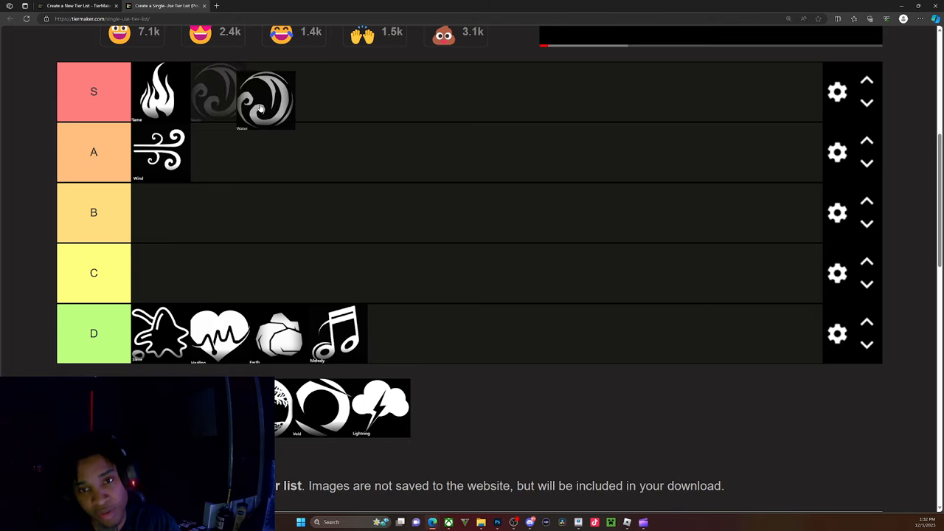
drag(265, 100, 219, 150)
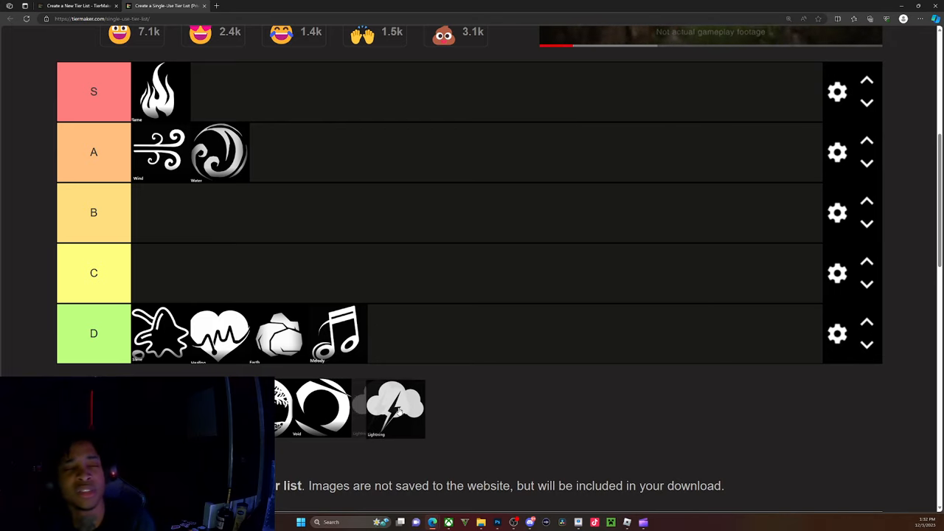
drag(395, 407, 333, 165)
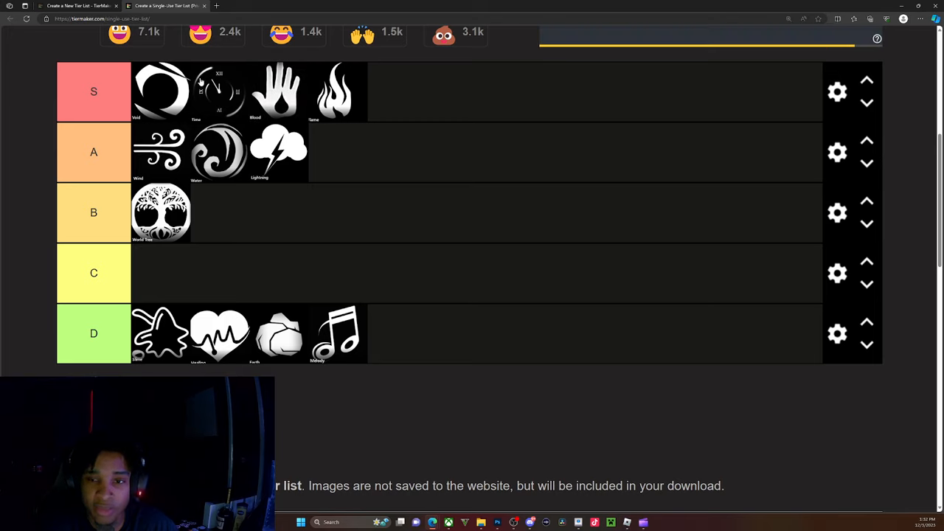
mouse_move(177, 126)
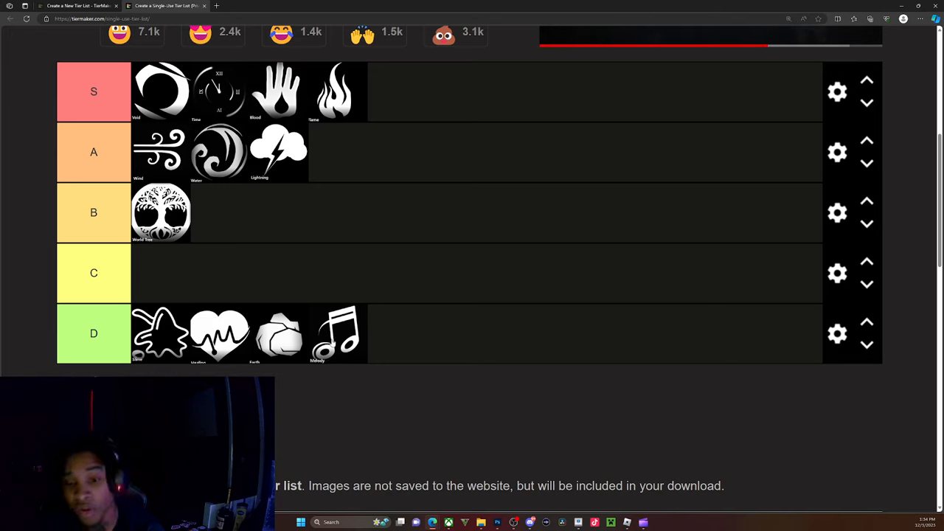
Move the music note icon from the D row up into the C row.
drag(338, 333, 161, 273)
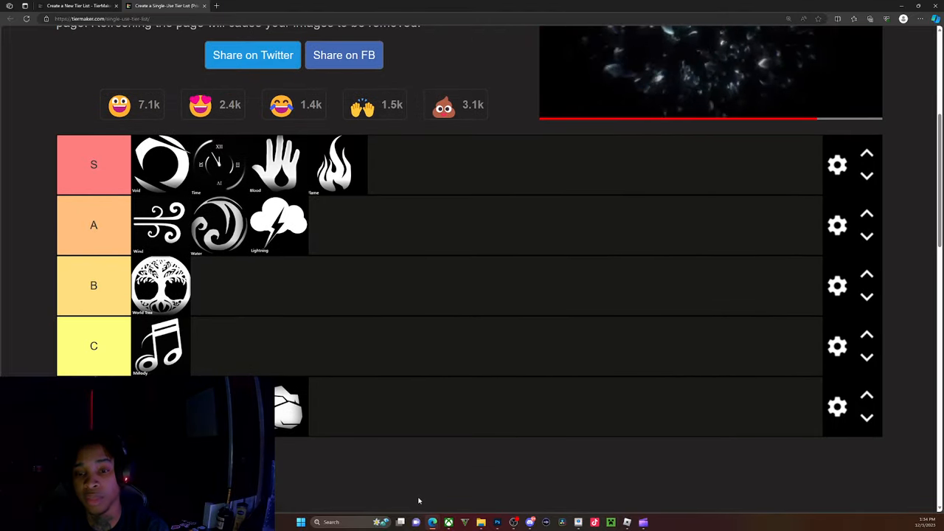
scroll(down, 3)
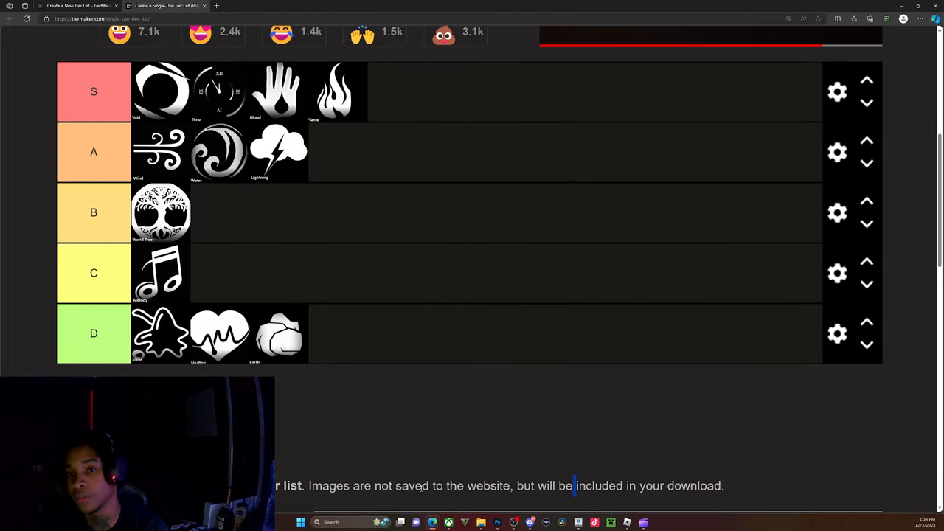